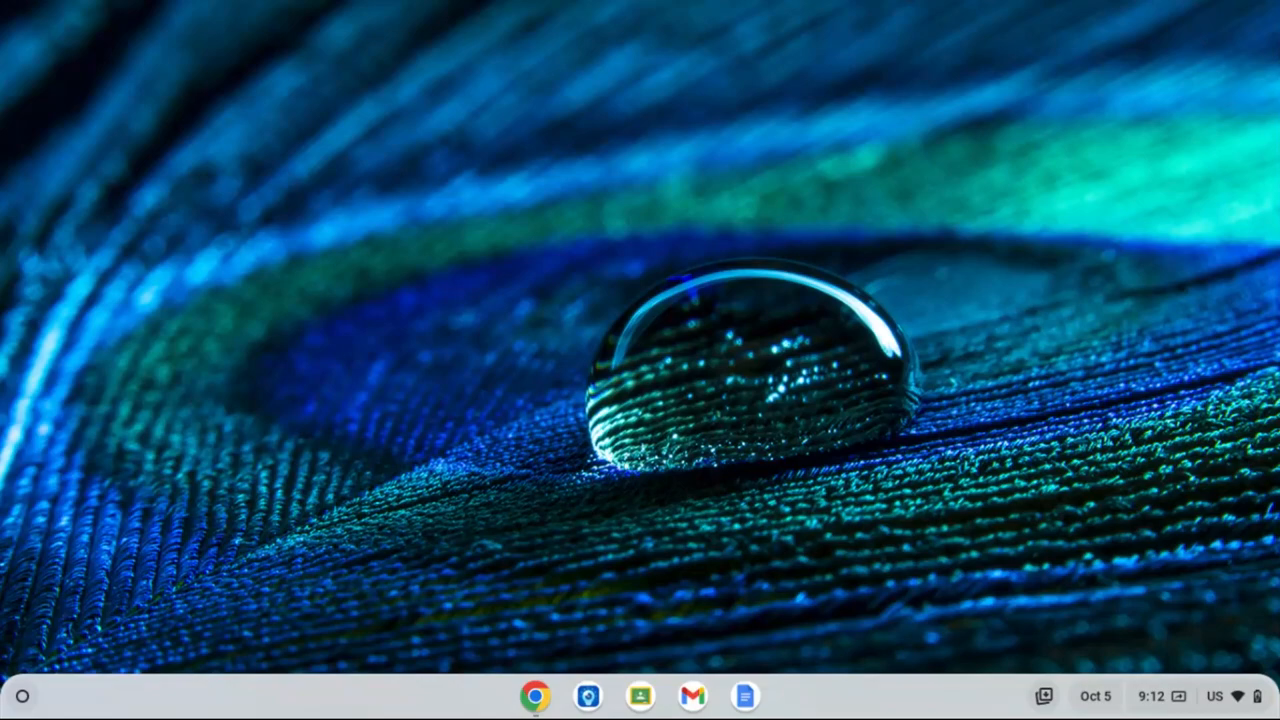
mouse_move(664, 192)
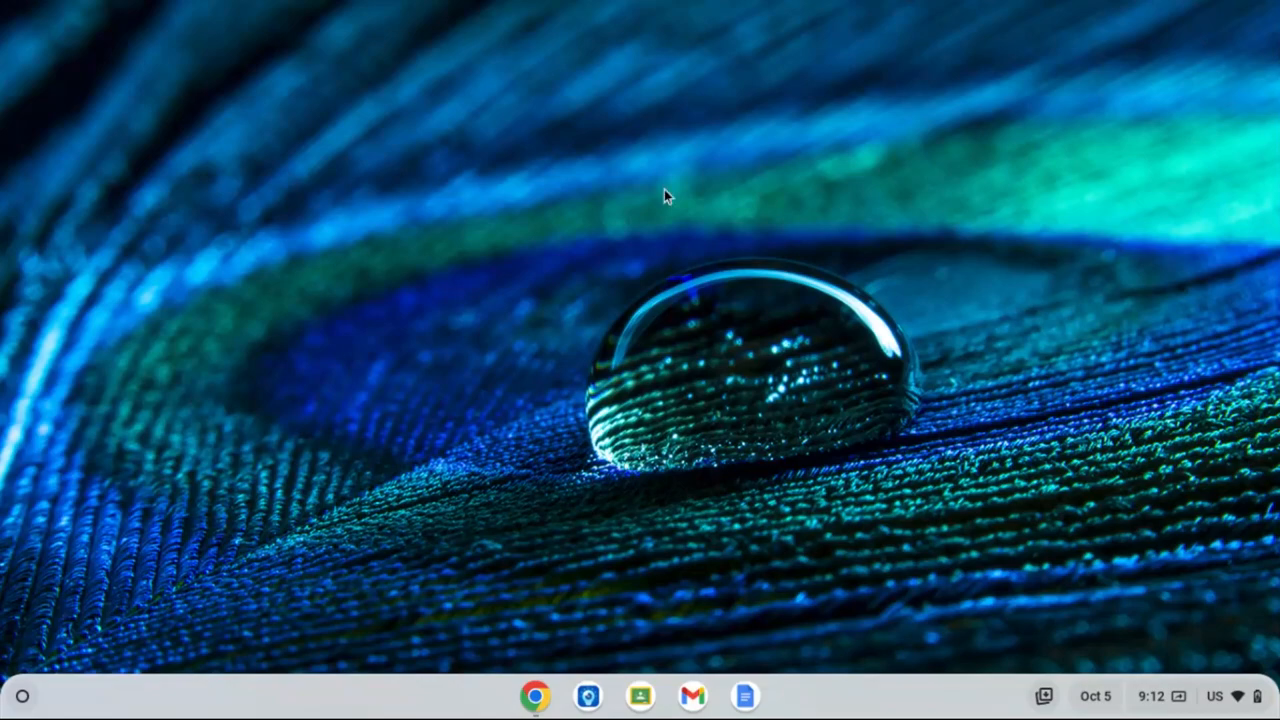
Bring up the Launcher from the shelf and scroll the app grid down to Files.
left_click(30, 696)
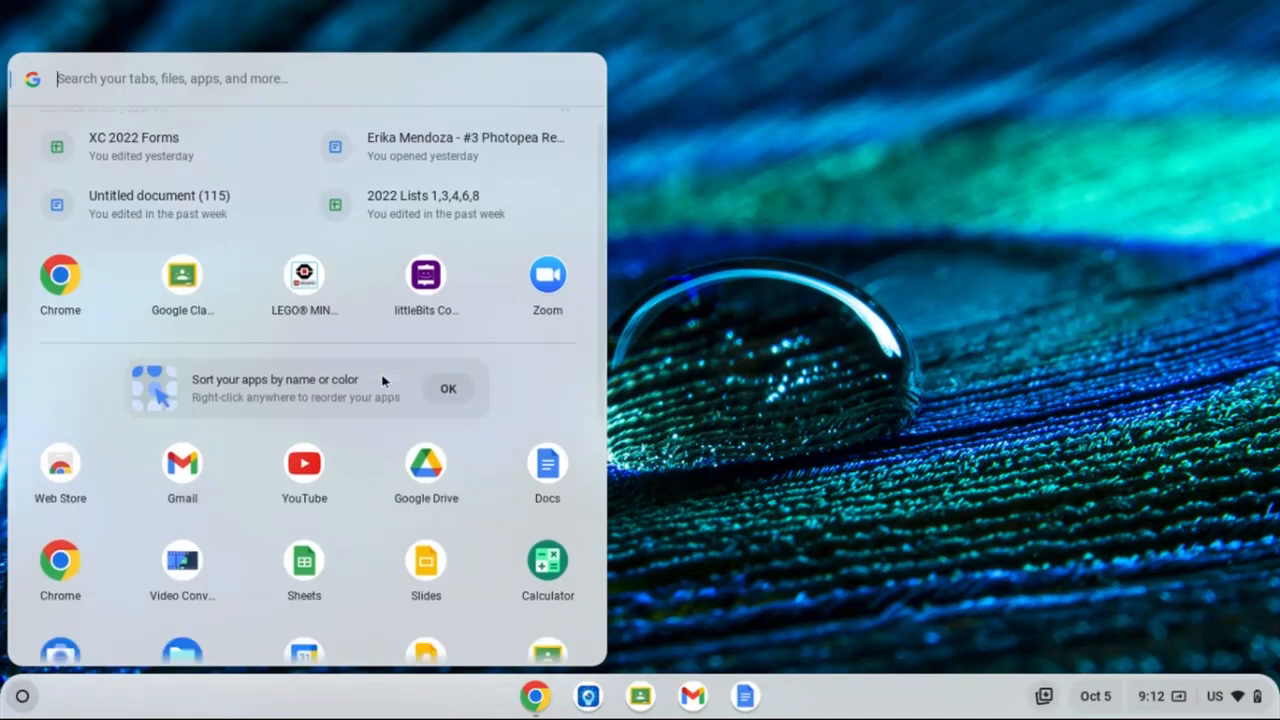
scroll("down", 3)
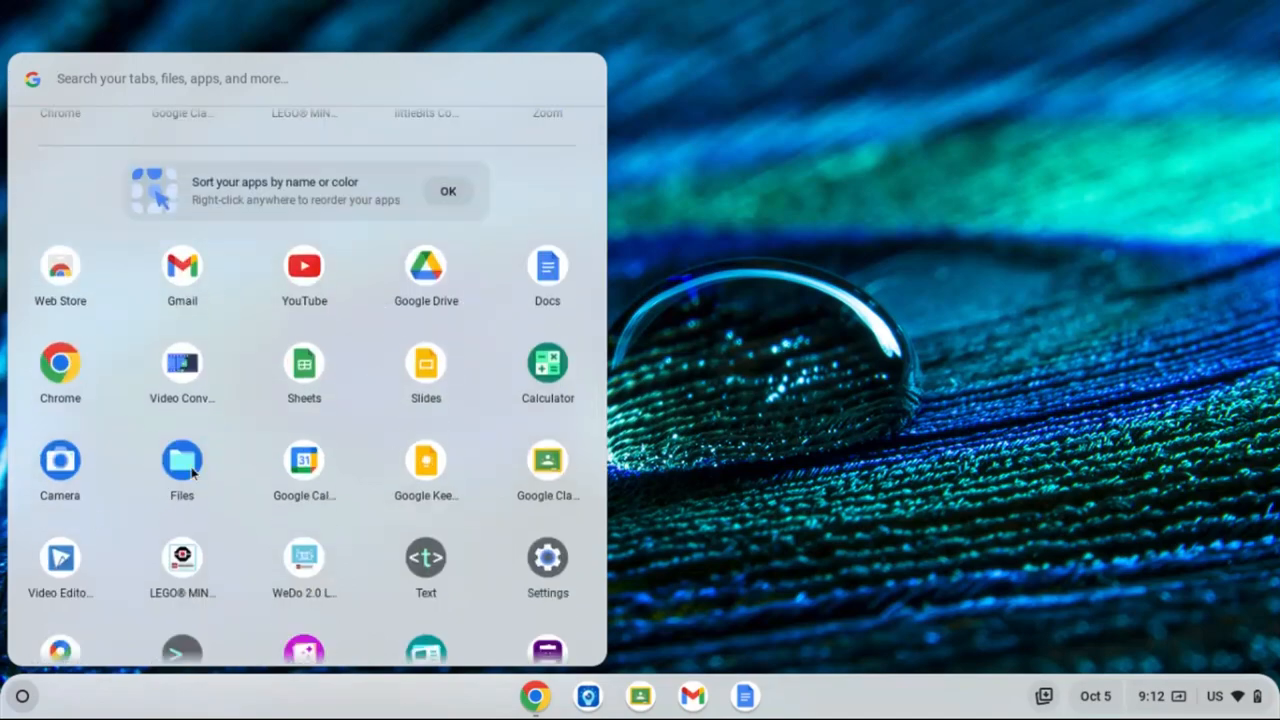
Start Files and browse Apple iPhone > DCIM > 104APPLE to show its photos.
left_click(180, 460)
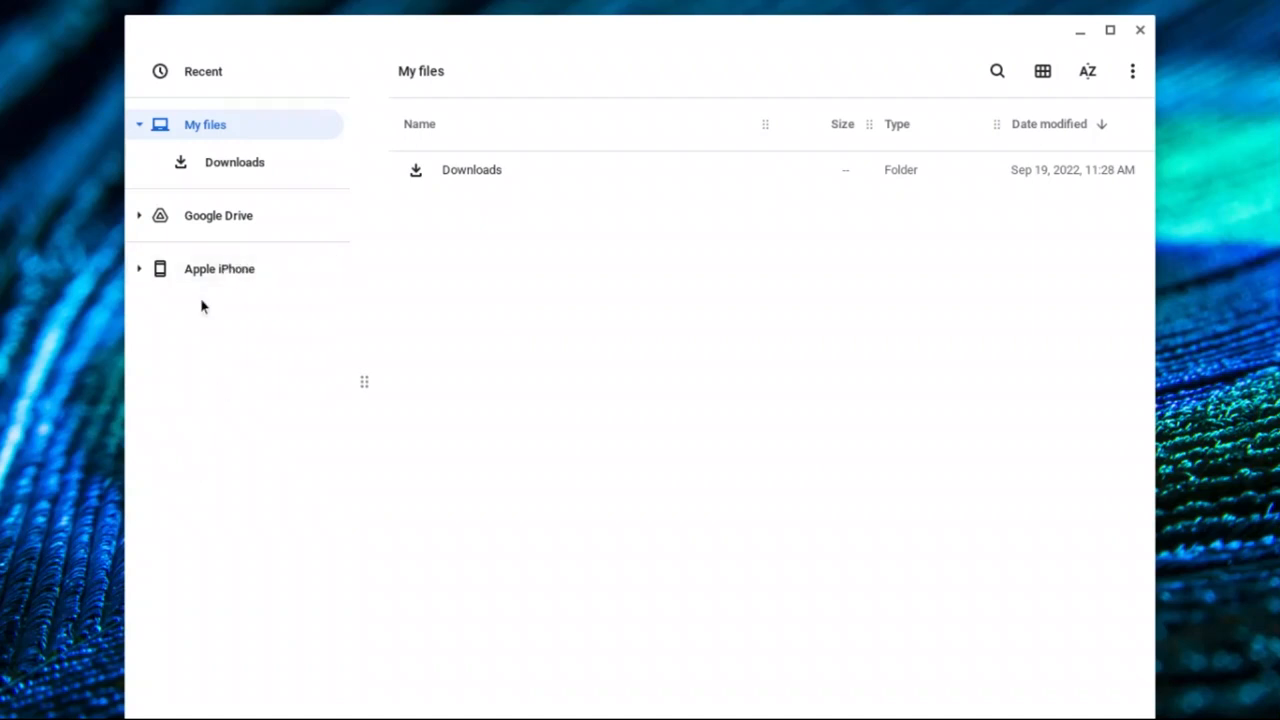
mouse_move(164, 296)
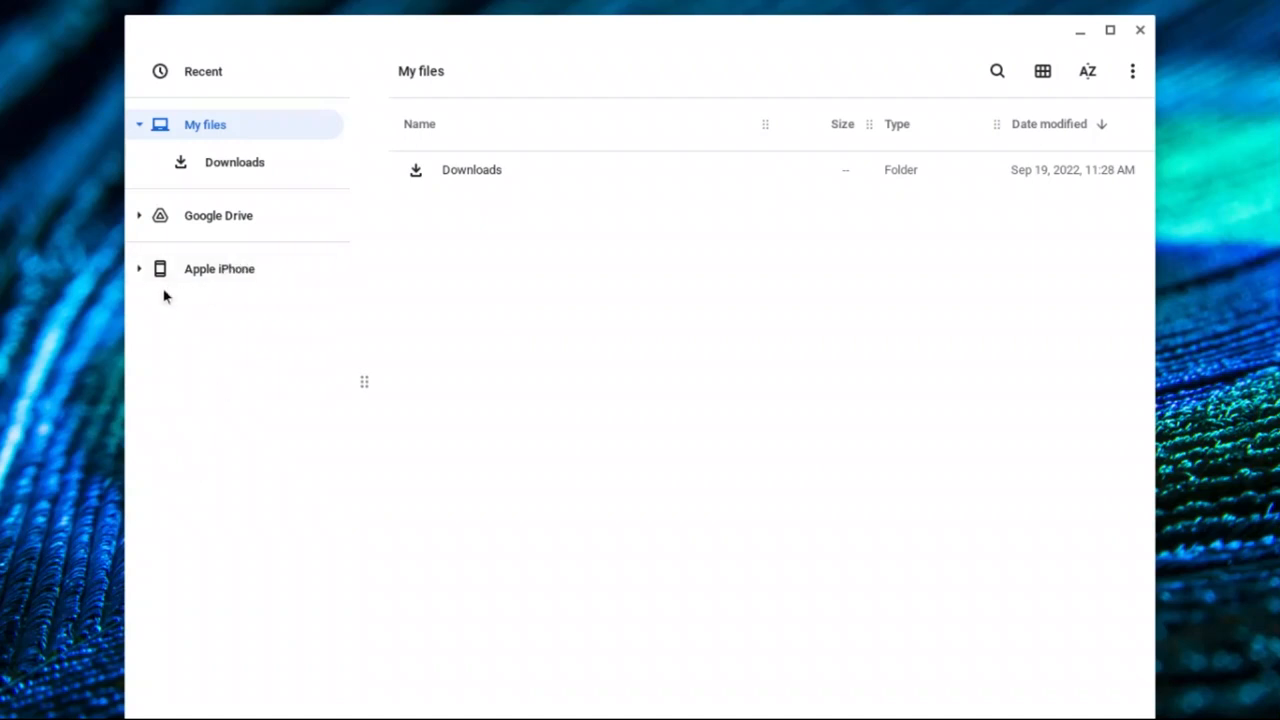
mouse_move(144, 280)
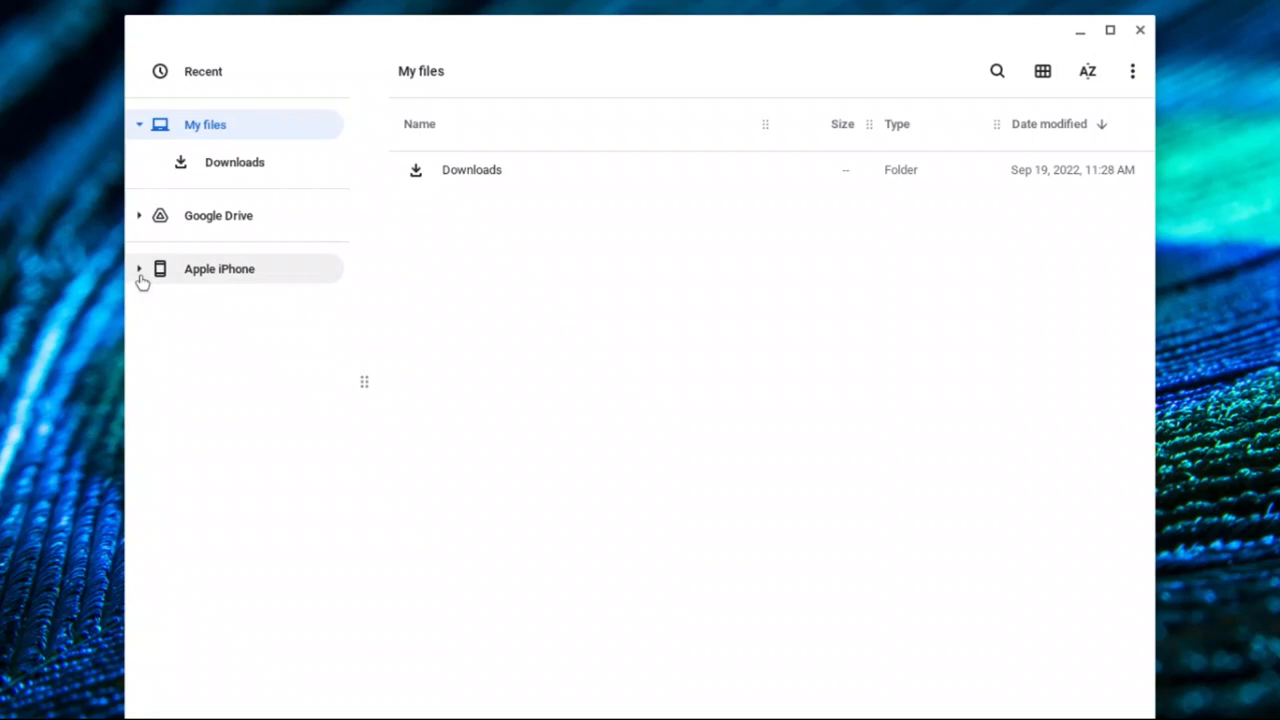
left_click(140, 268)
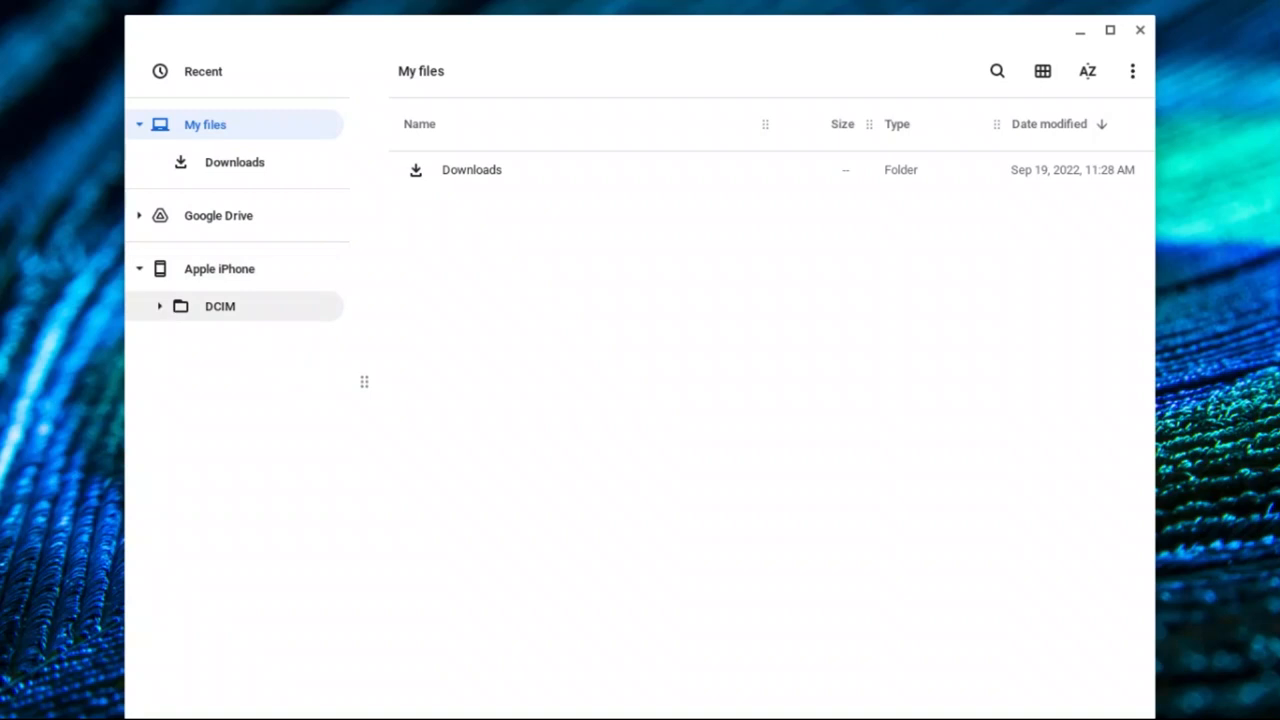
left_click(160, 306)
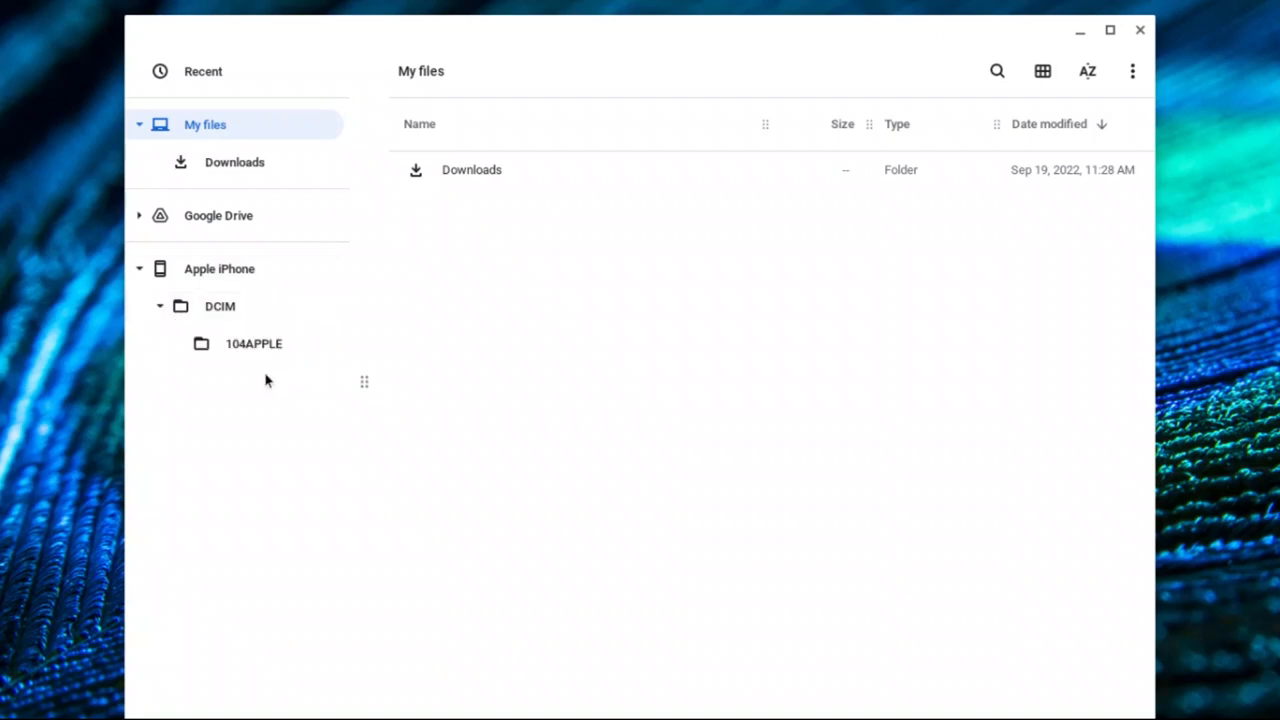
mouse_move(266, 360)
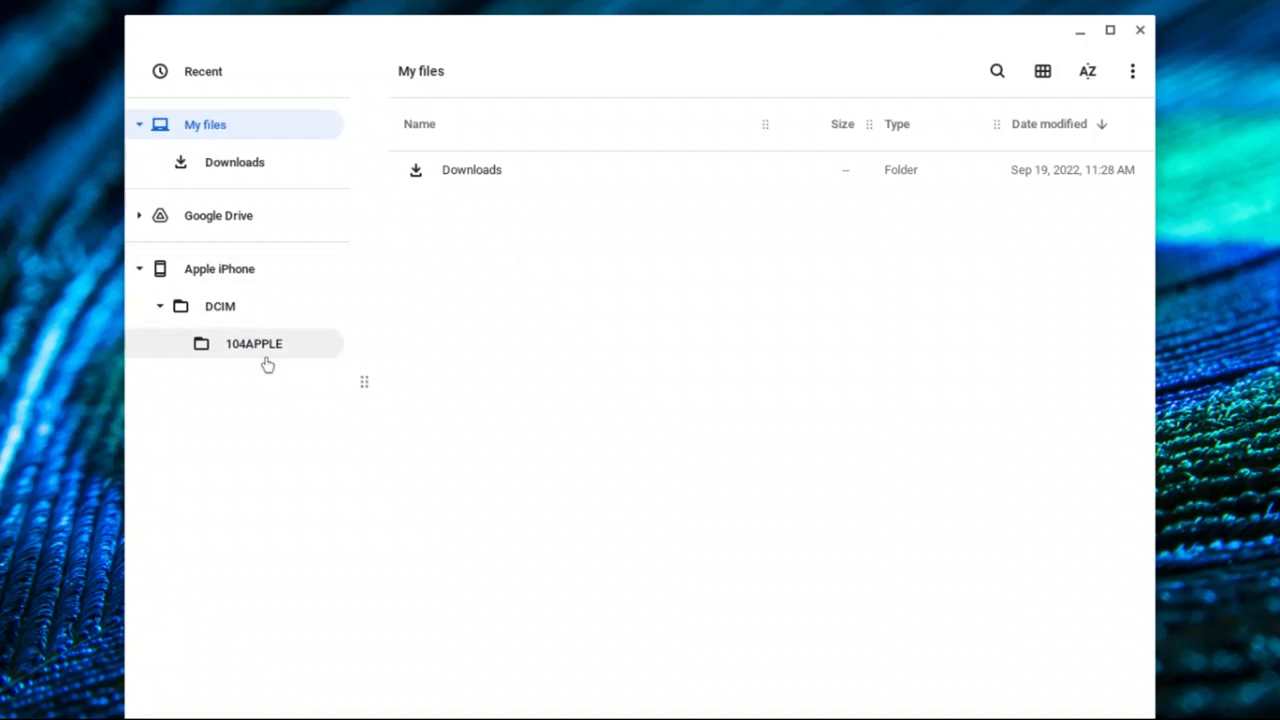
left_click(252, 344)
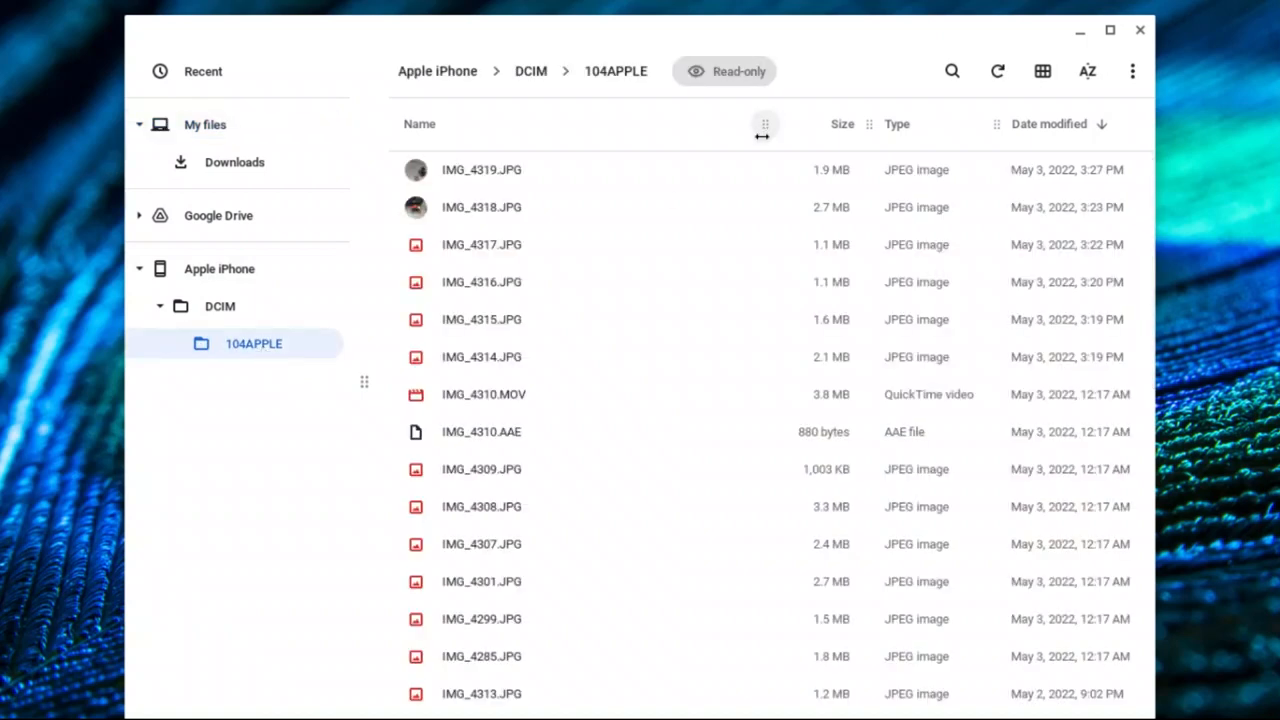
Switch the 104APPLE folder to thumbnail grid view.
left_click(1040, 72)
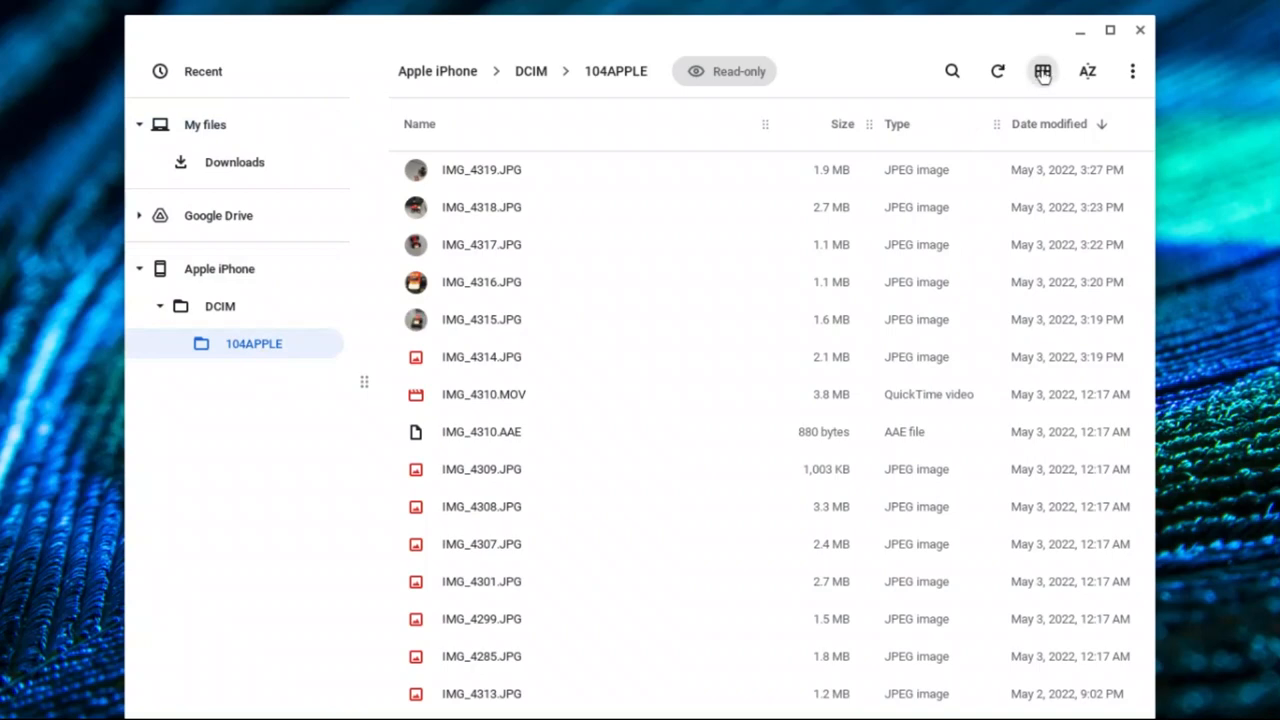
left_click(1042, 72)
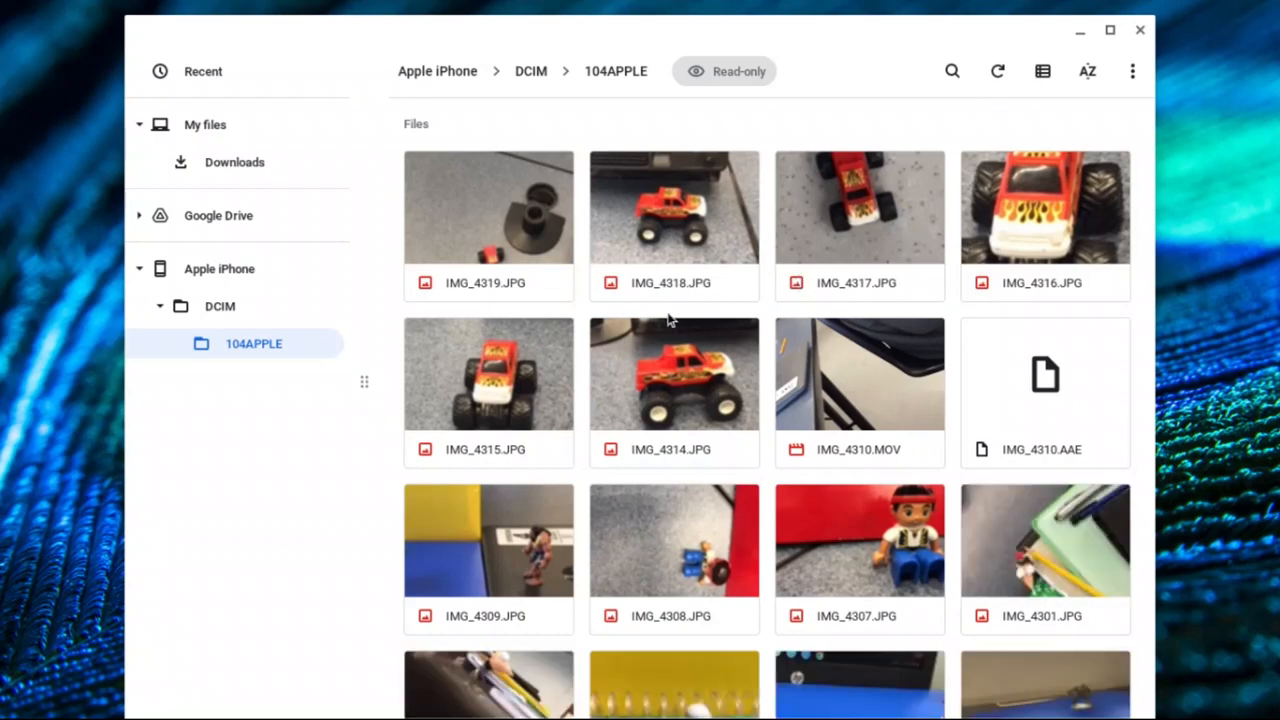
Select the first truck photo, IMG_4319.JPG, in the thumbnail grid.
left_click(472, 206)
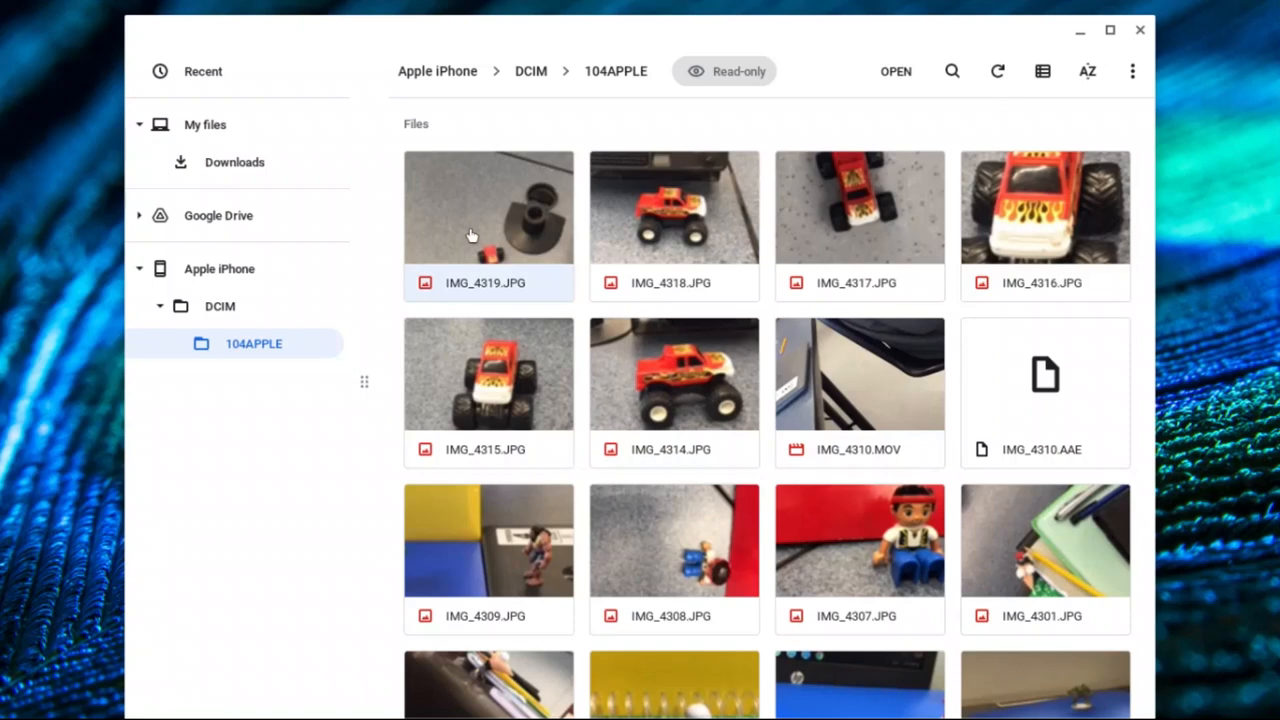
mouse_move(768, 368)
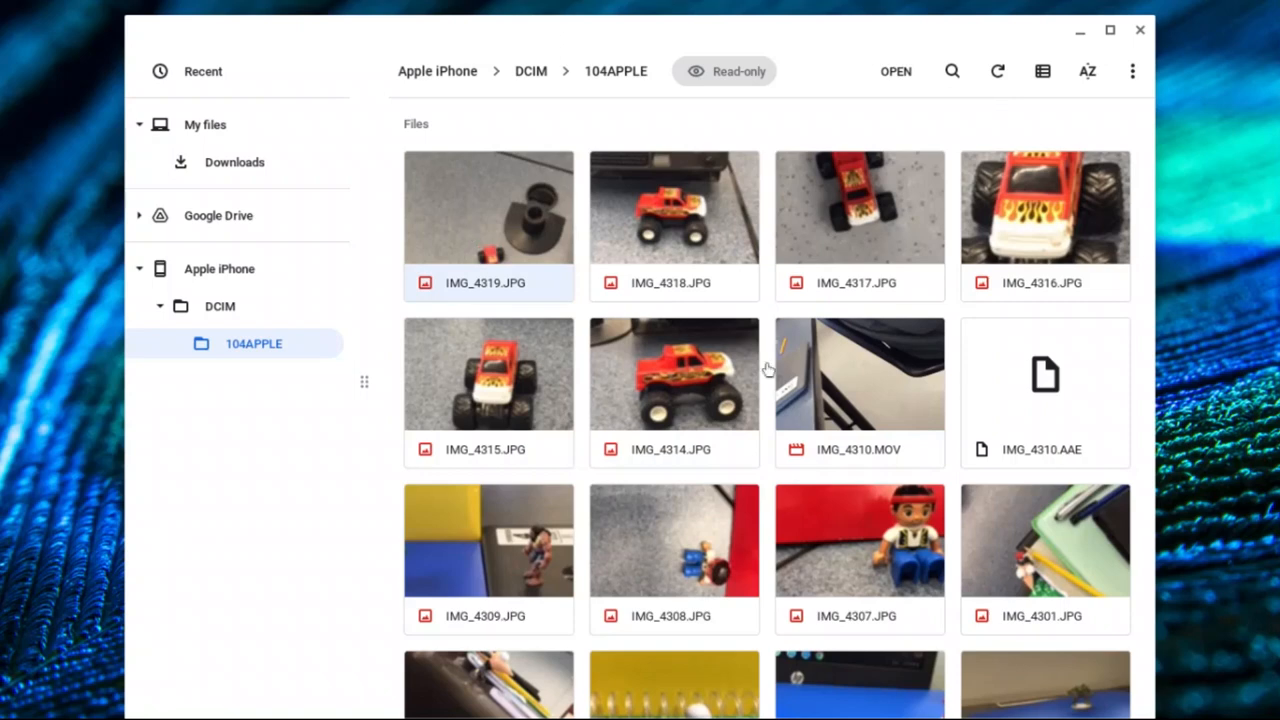
mouse_move(688, 396)
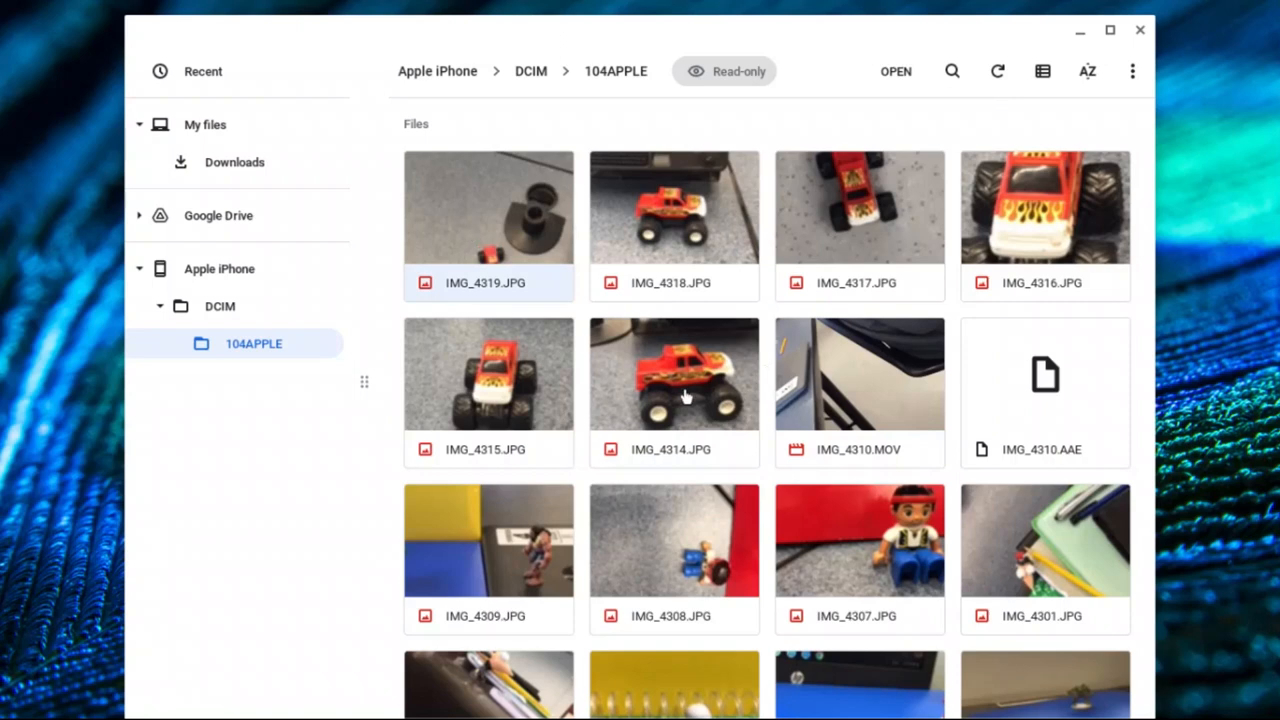
mouse_move(894, 222)
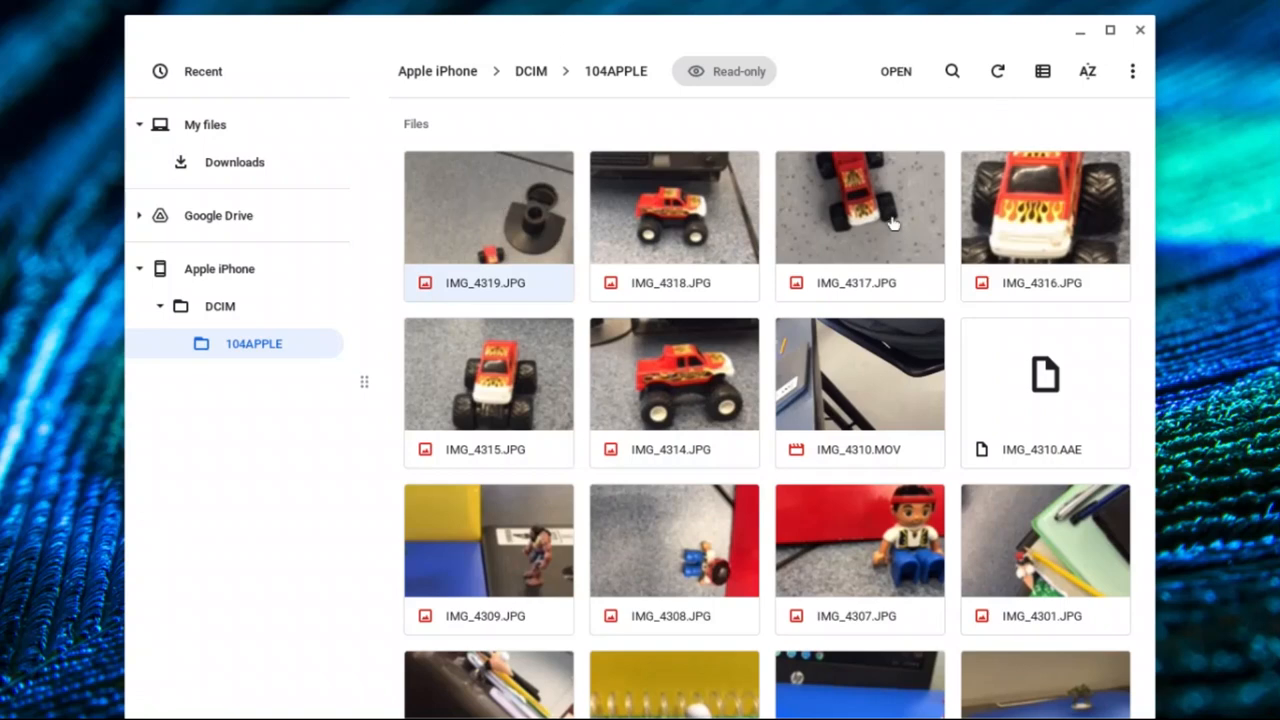
mouse_move(572, 300)
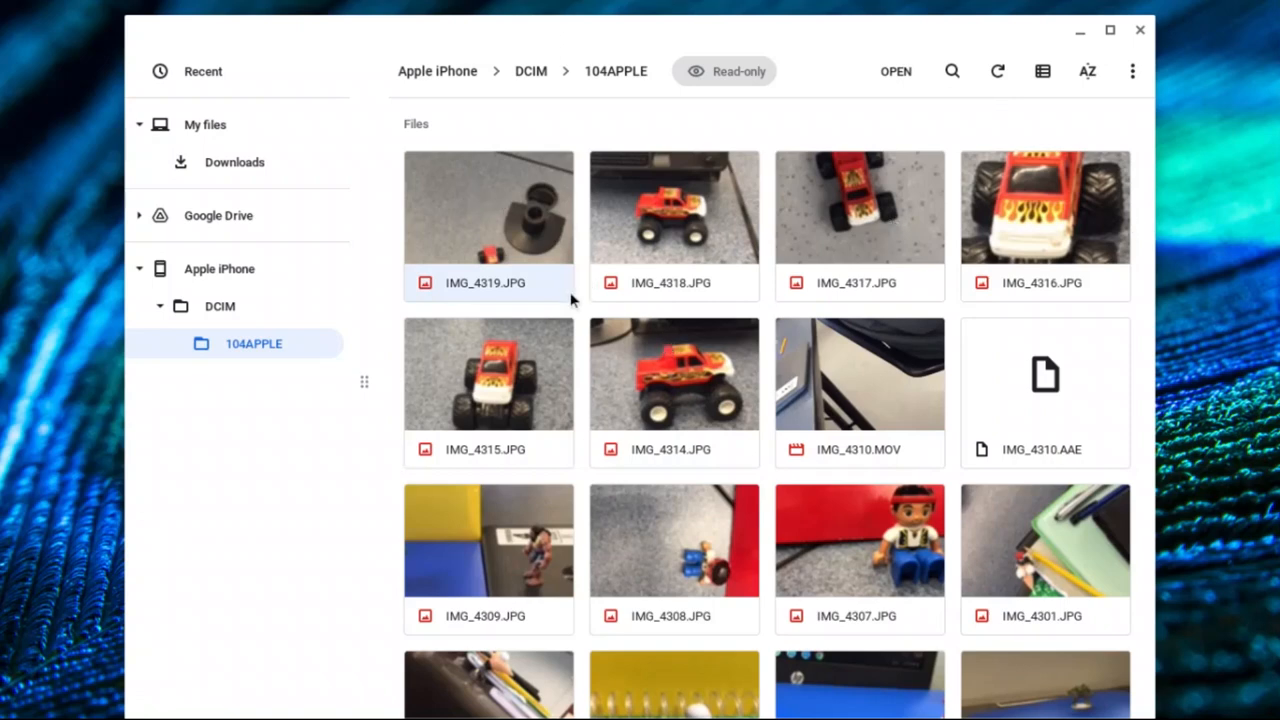
mouse_move(626, 372)
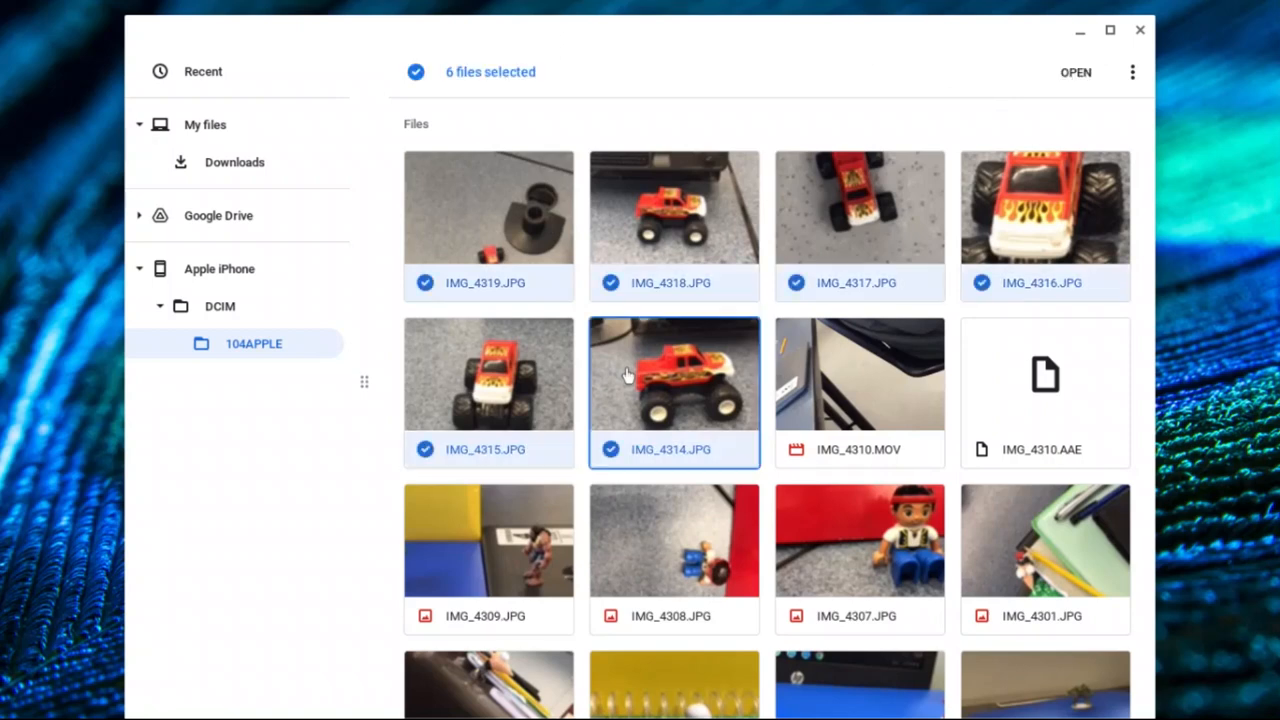
mouse_move(864, 320)
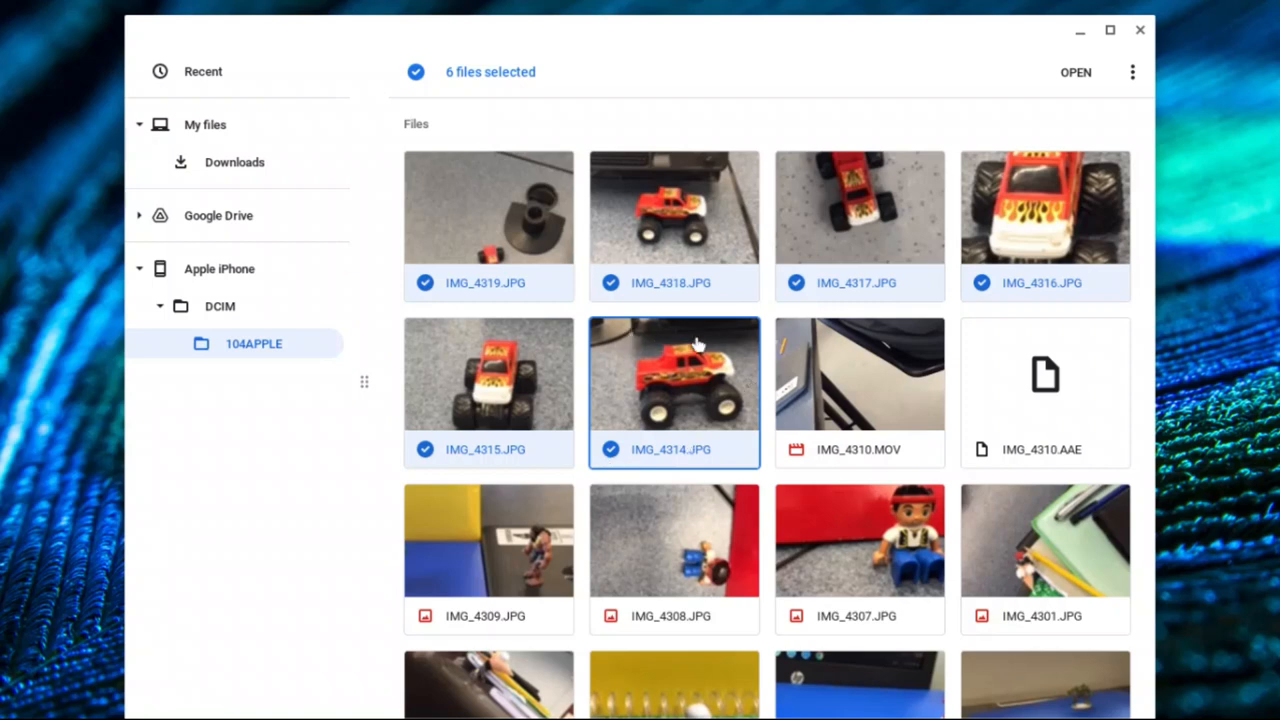
mouse_move(120, 194)
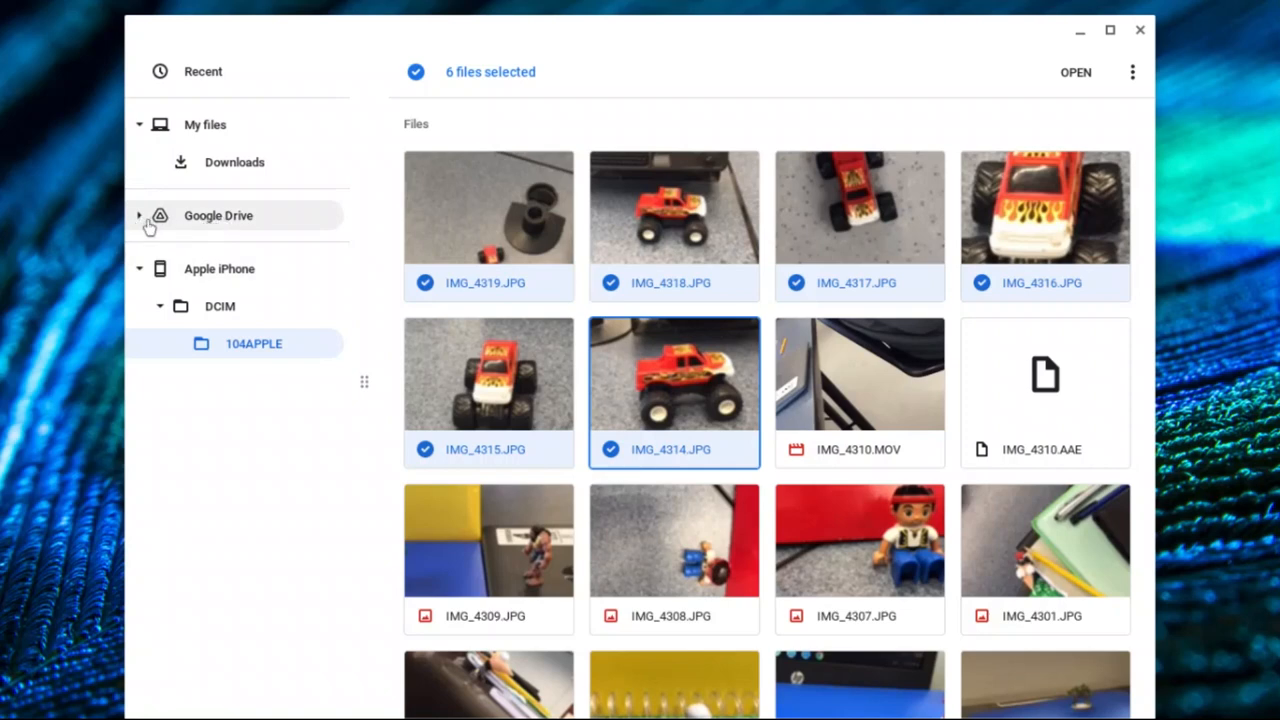
Expand Google Drive in the sidebar to show the My Drive folders.
left_click(140, 216)
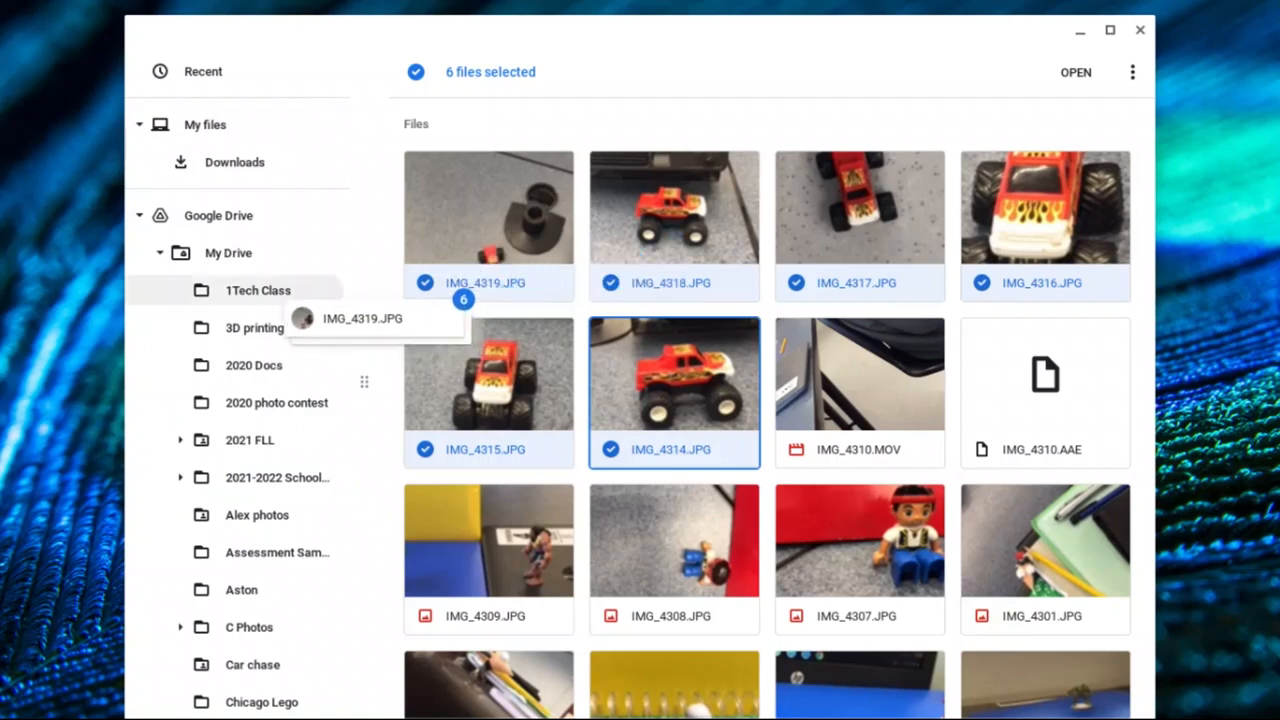
Drop the six truck photos into 1Tech Class and view them there.
left_click(256, 290)
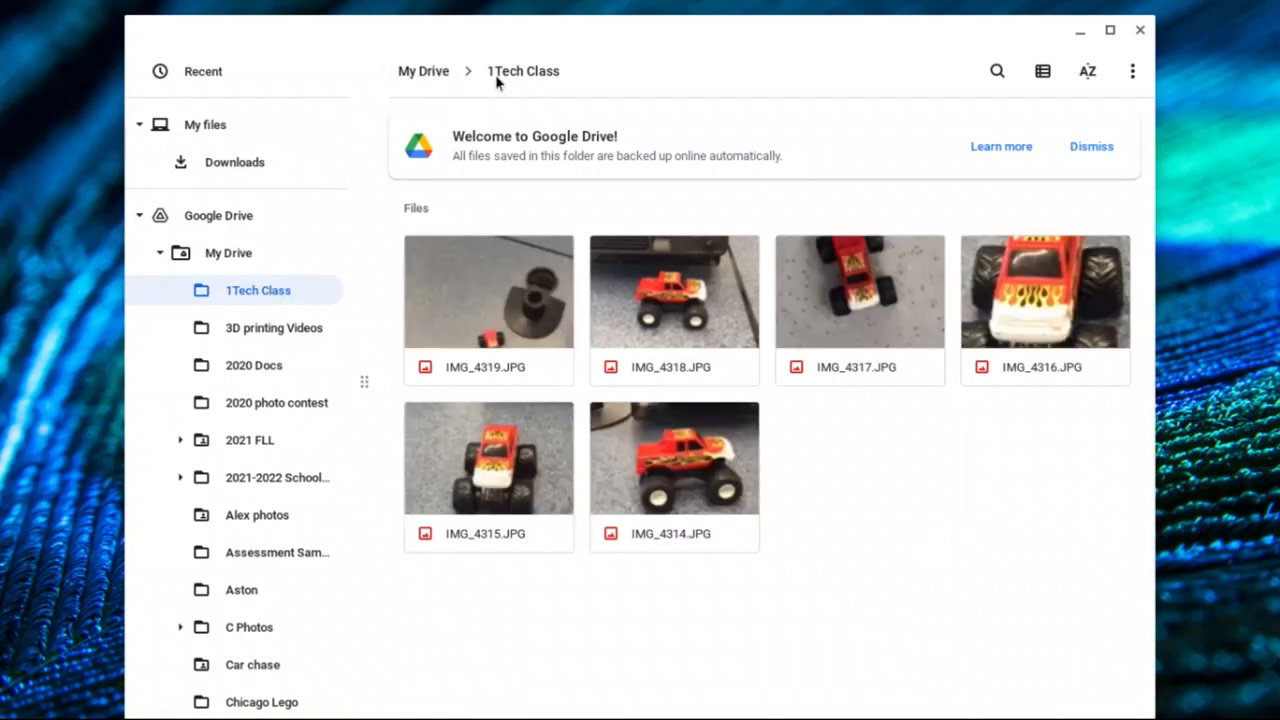
mouse_move(550, 410)
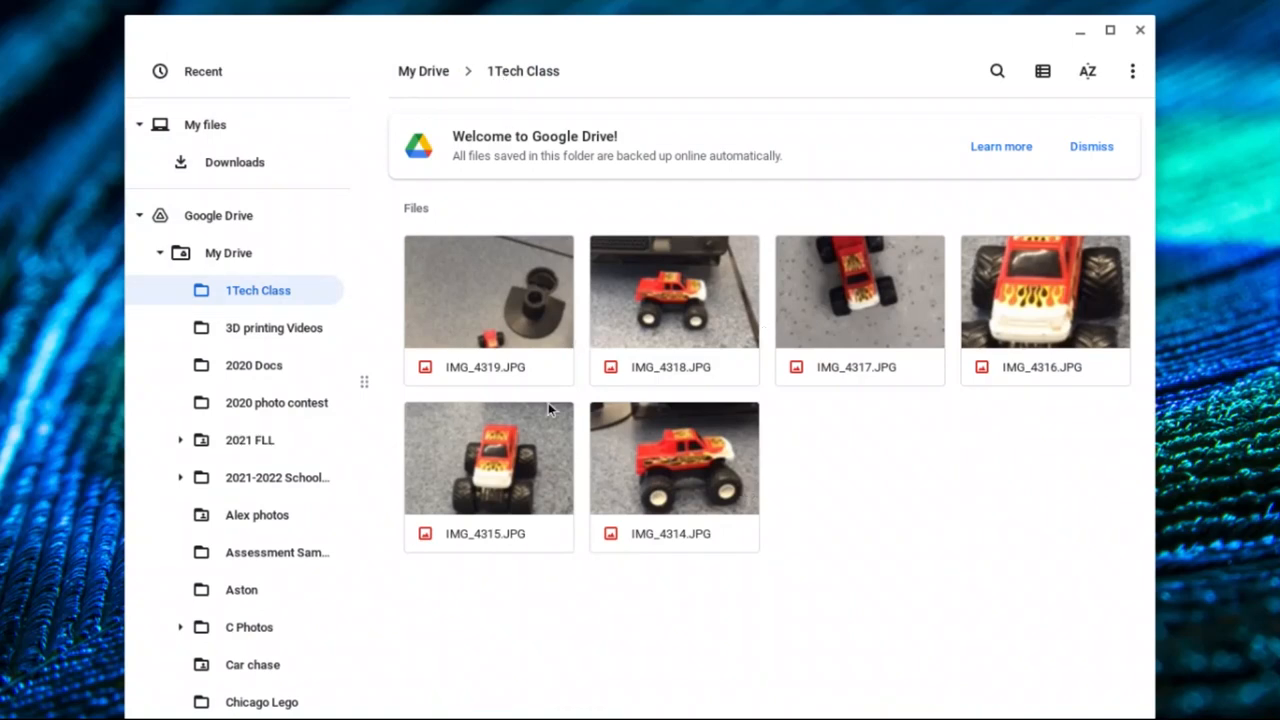
mouse_move(596, 444)
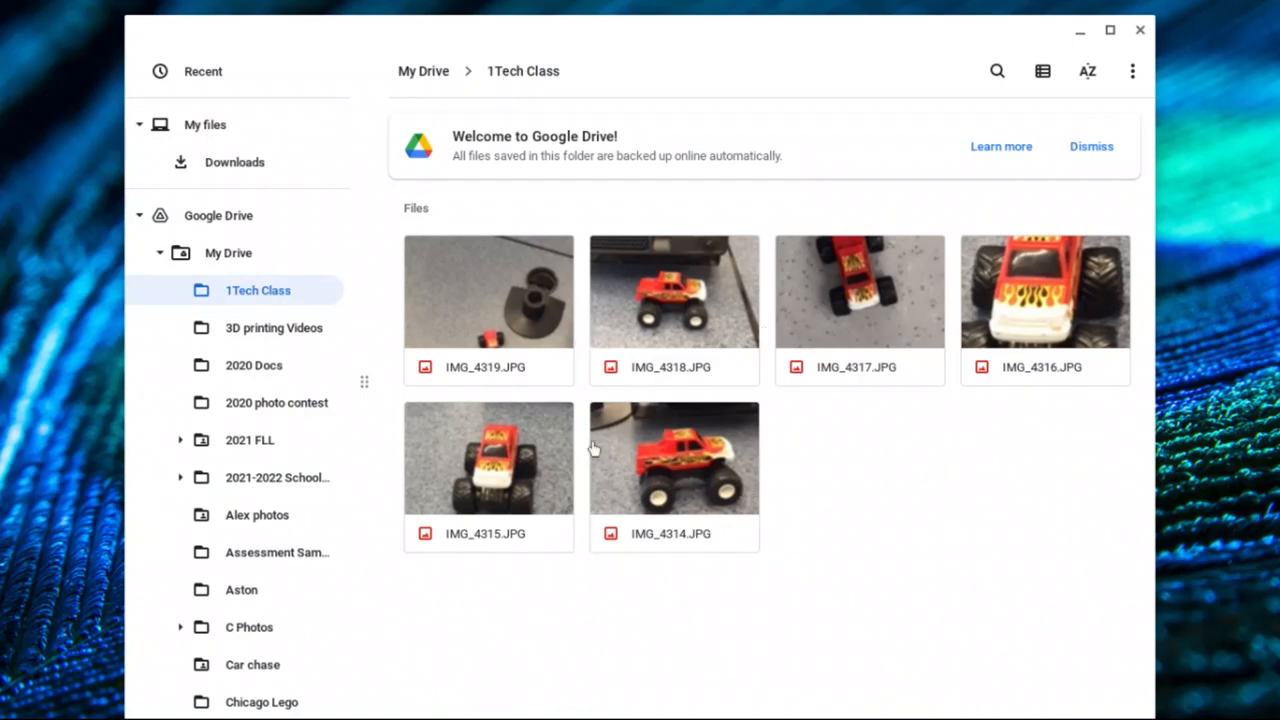